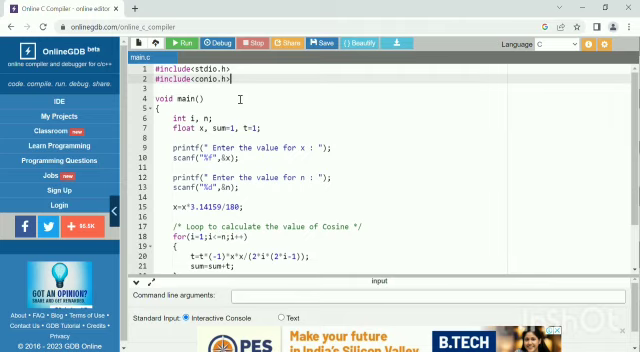
# Step: Run the cosine series program and supply x = 60, then n, to get the printed cos value
pyautogui.scroll(-3)
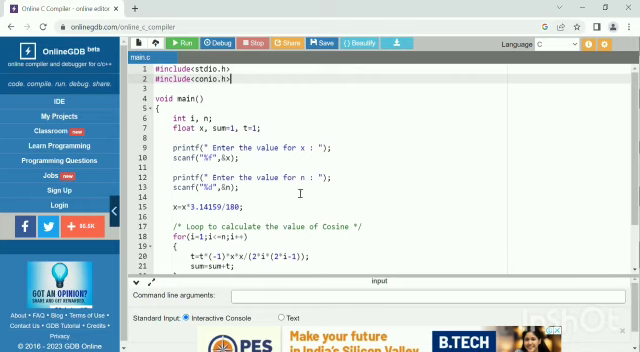
pyautogui.scroll(-3)
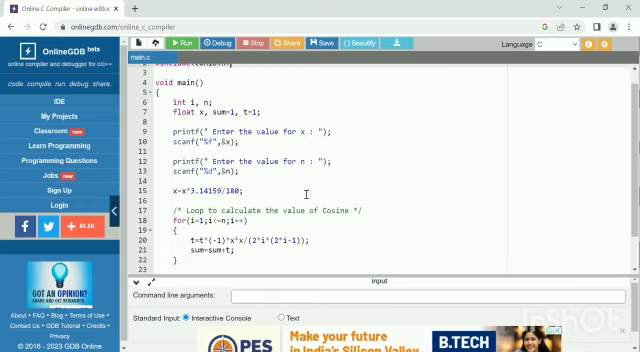
pyautogui.scroll(-3)
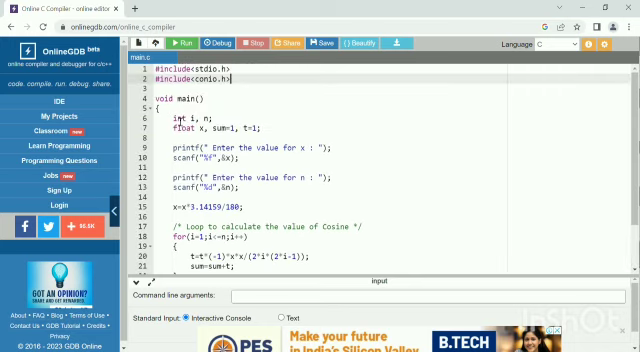
pyautogui.click(190, 44)
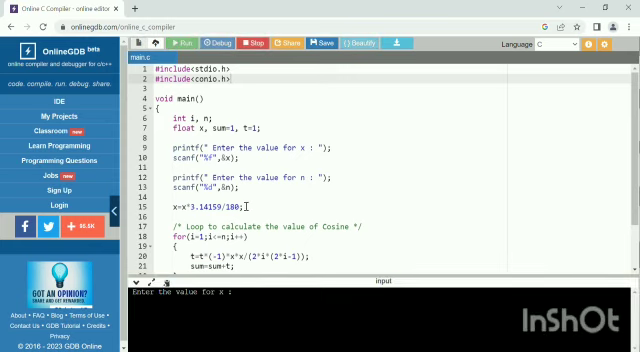
pyautogui.write('60')
pyautogui.write('2')
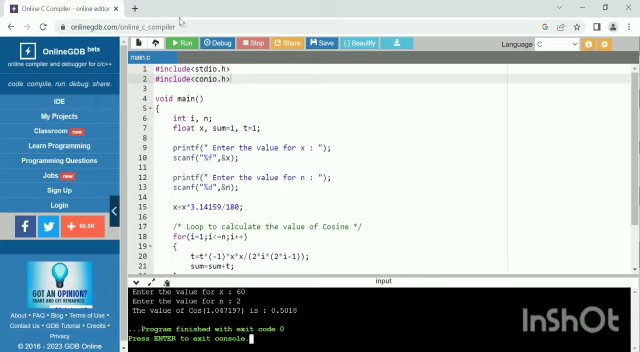
# Step: Run the program a second time with x = 30, leaving it prompting for n
pyautogui.click(188, 44)
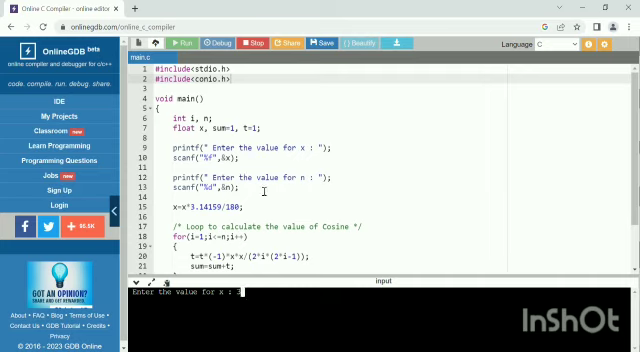
pyautogui.write('30')
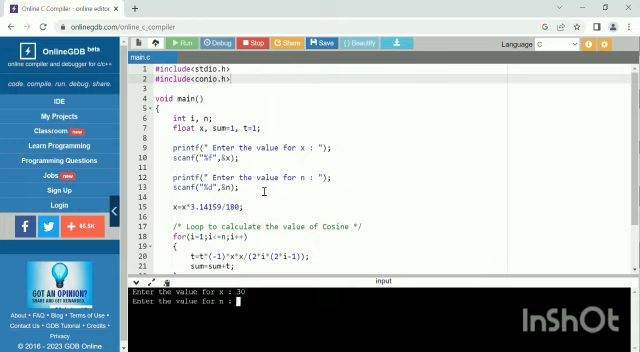